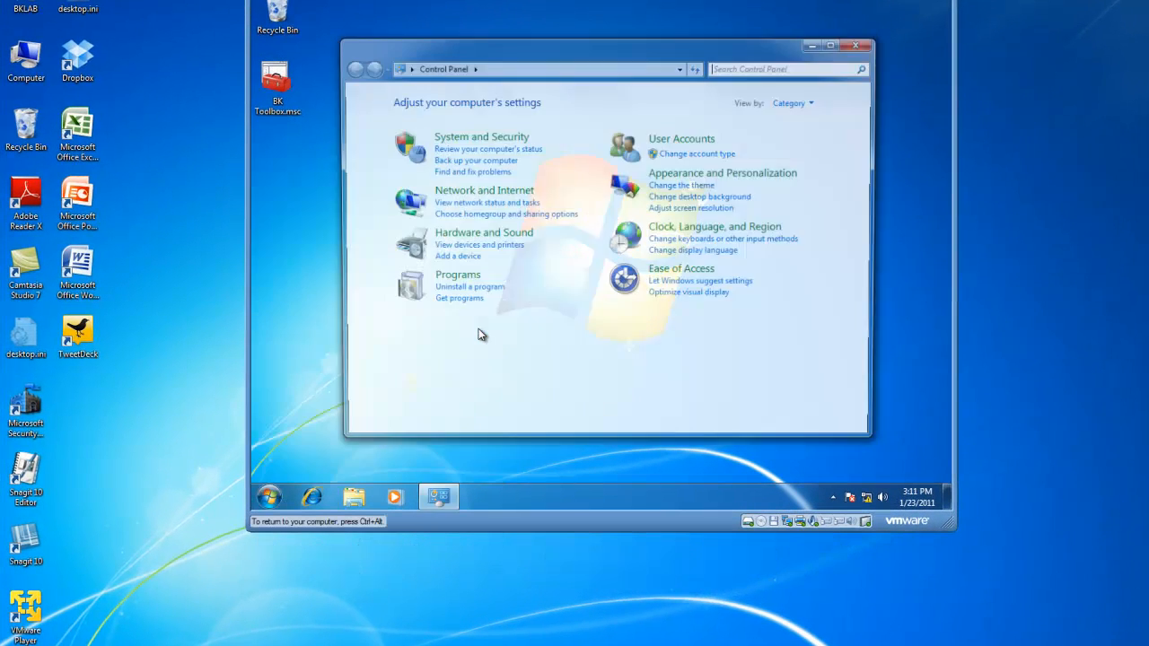
Step: Go to System and Security, then Backup and Restore, and launch Restore my files
left_click(481, 136)
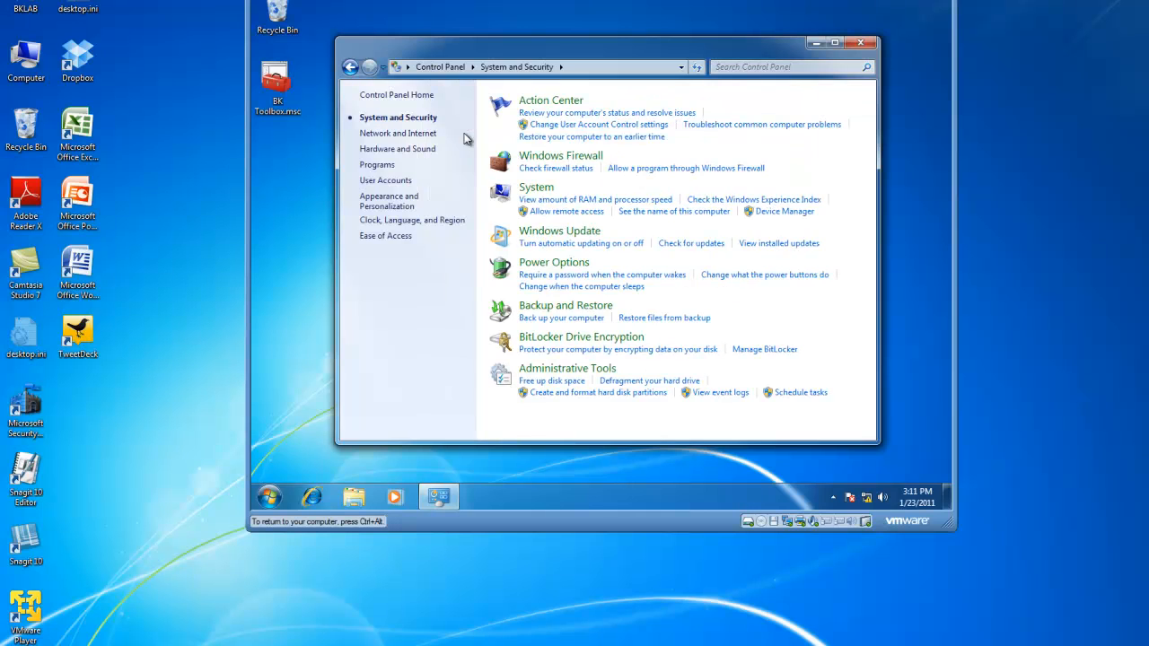
mouse_move(541, 313)
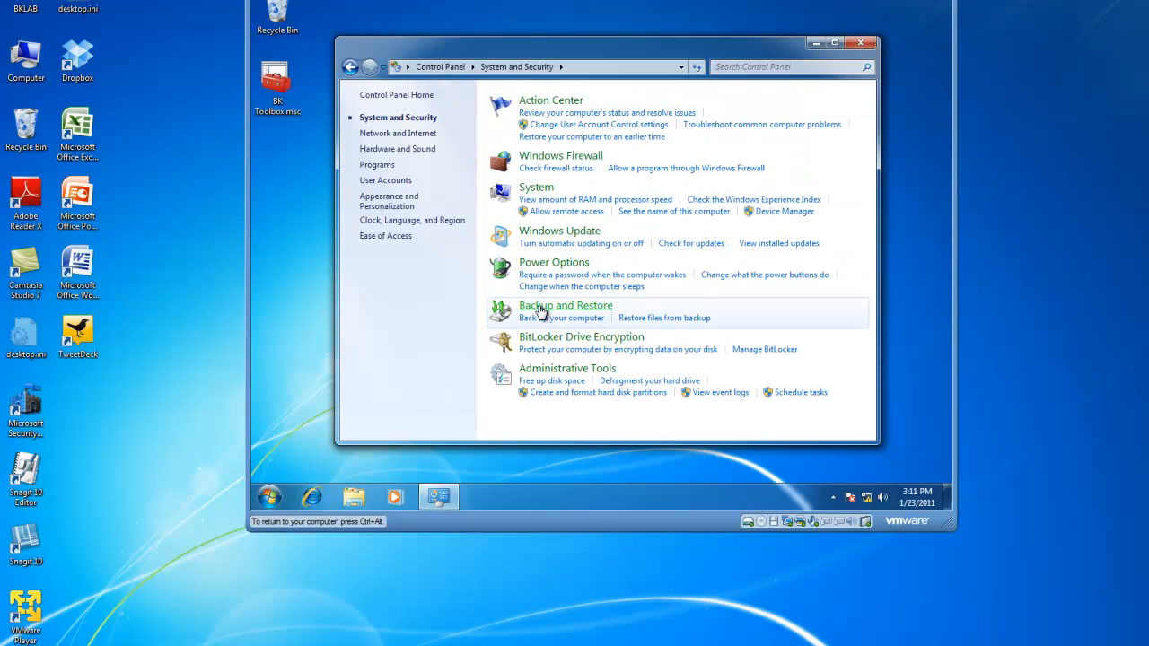
left_click(564, 306)
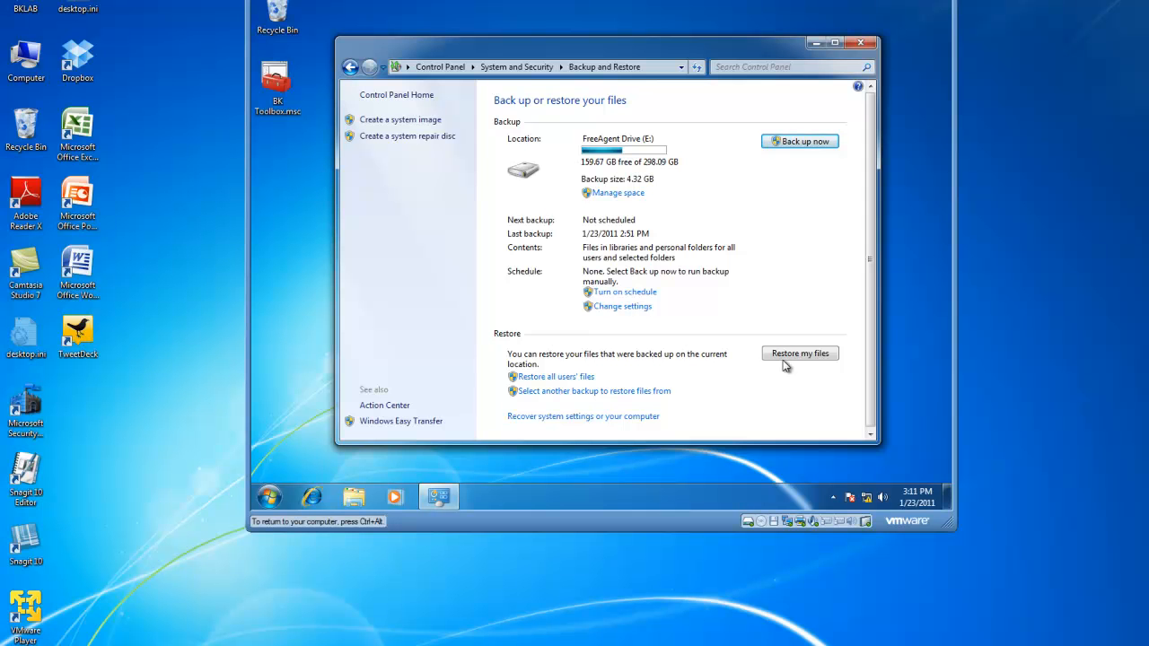
left_click(797, 353)
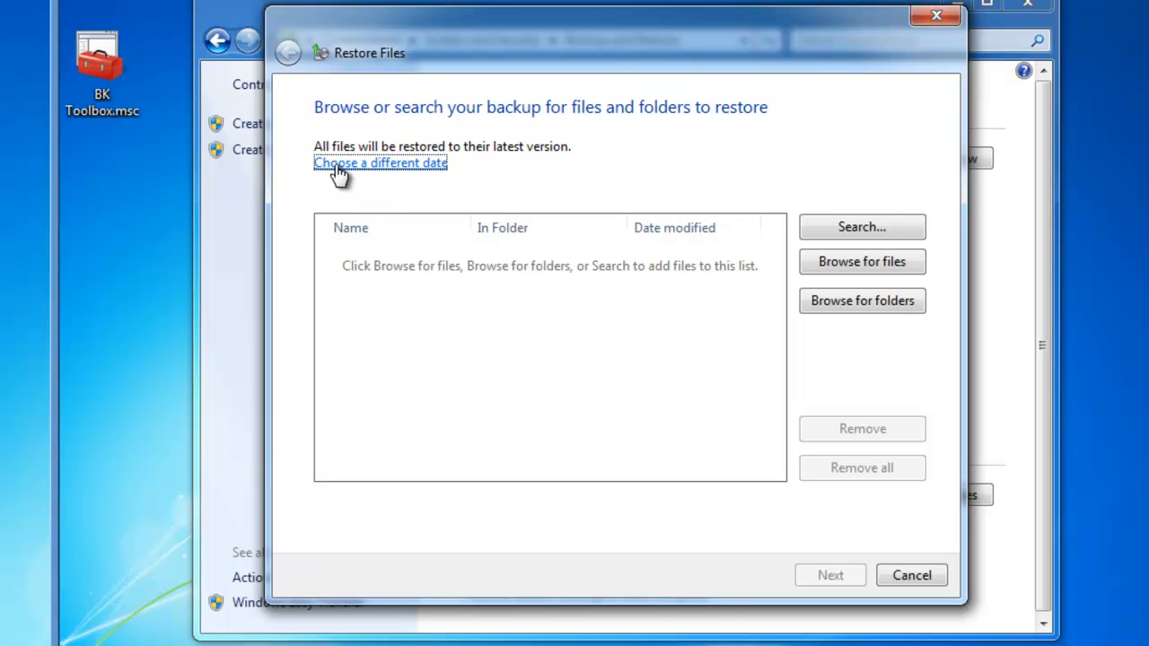
left_click(380, 162)
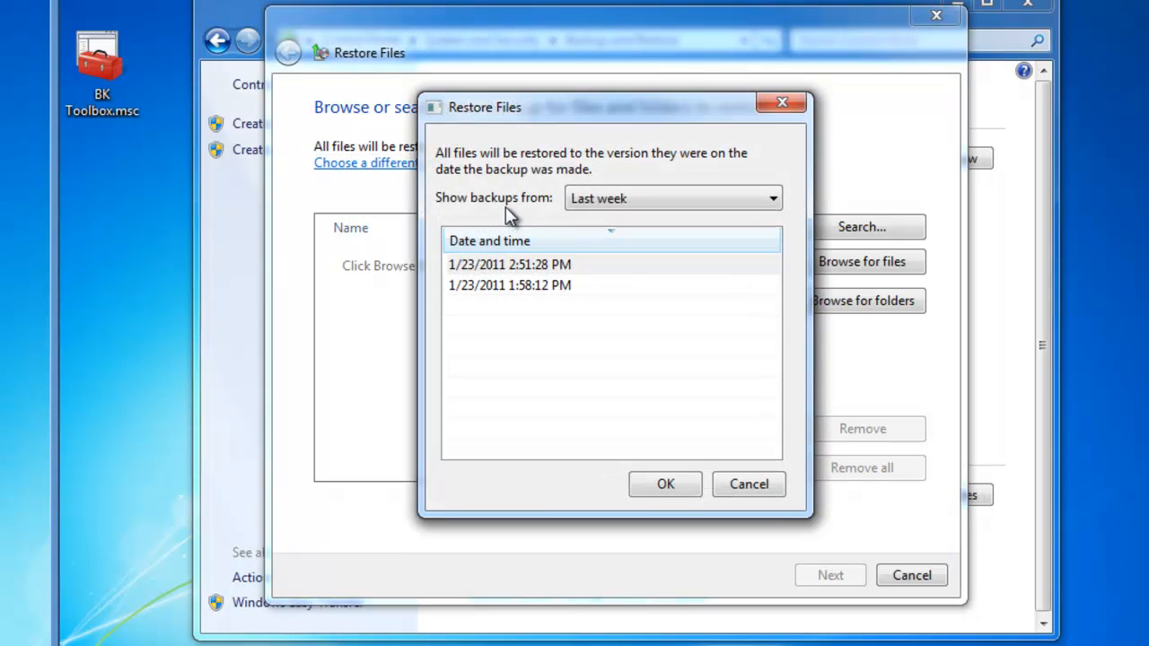
mouse_move(484, 213)
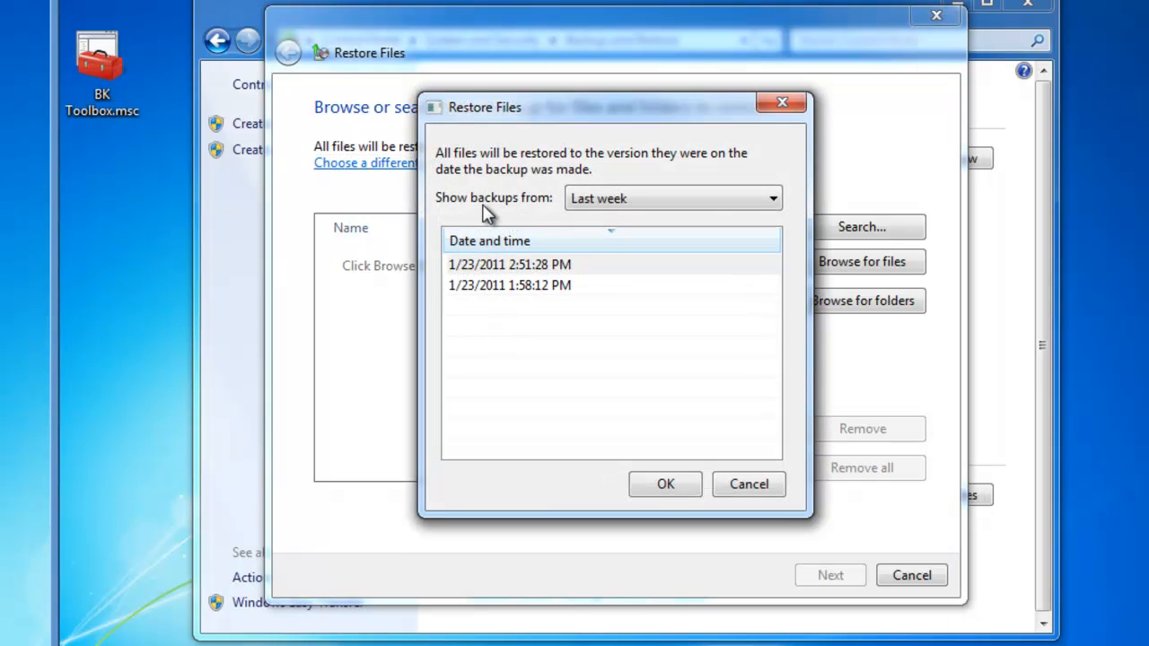
left_click(769, 198)
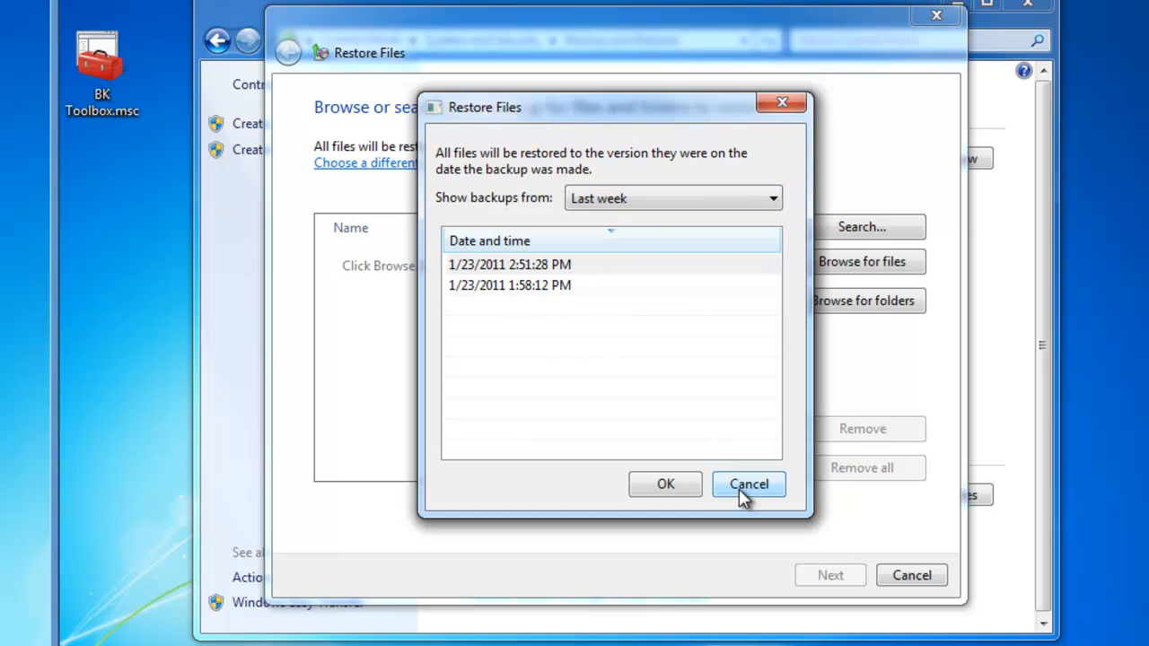
left_click(748, 483)
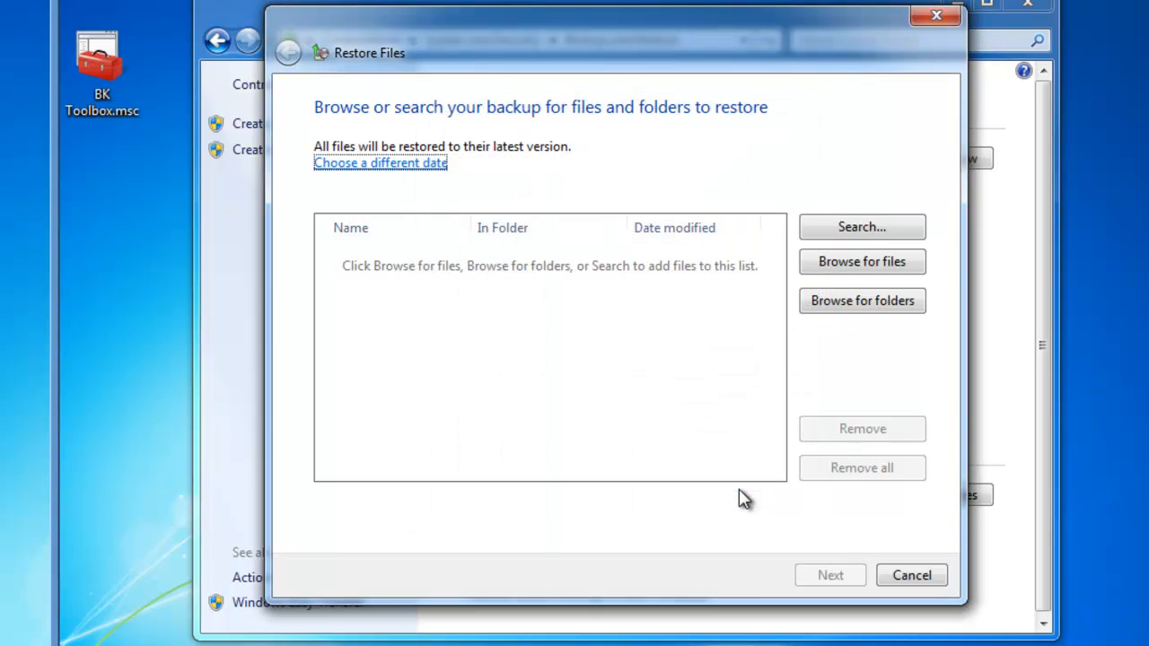
mouse_move(805, 272)
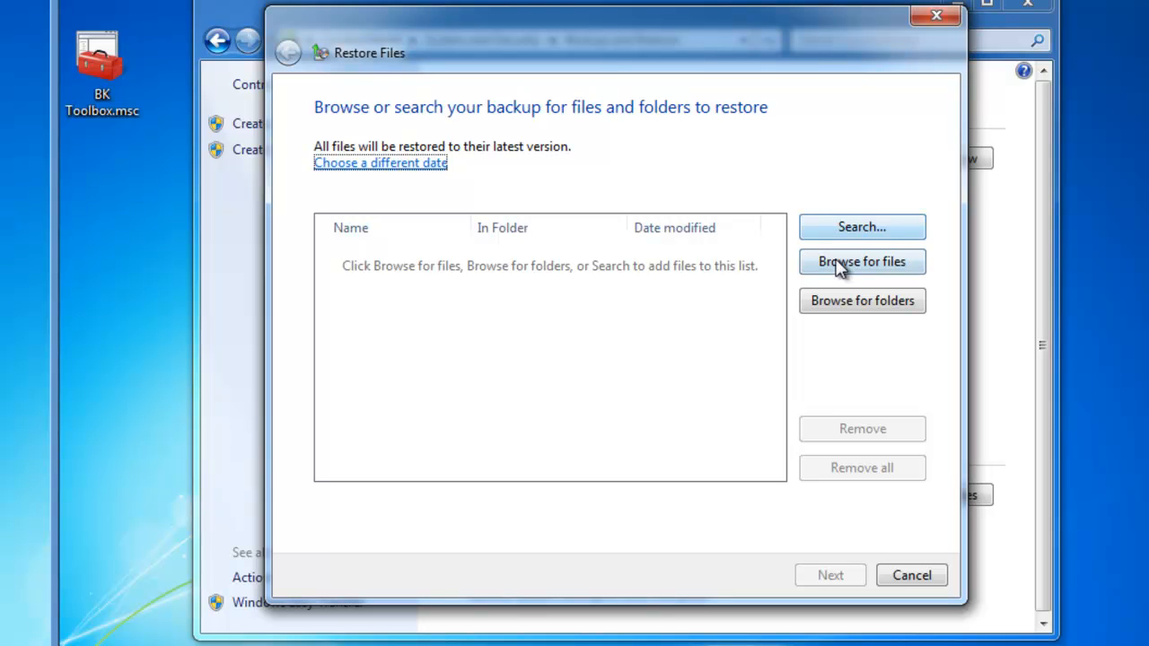
Step: Search the backup for 'newfile.txt' and add the found file to the restore list
left_click(861, 227)
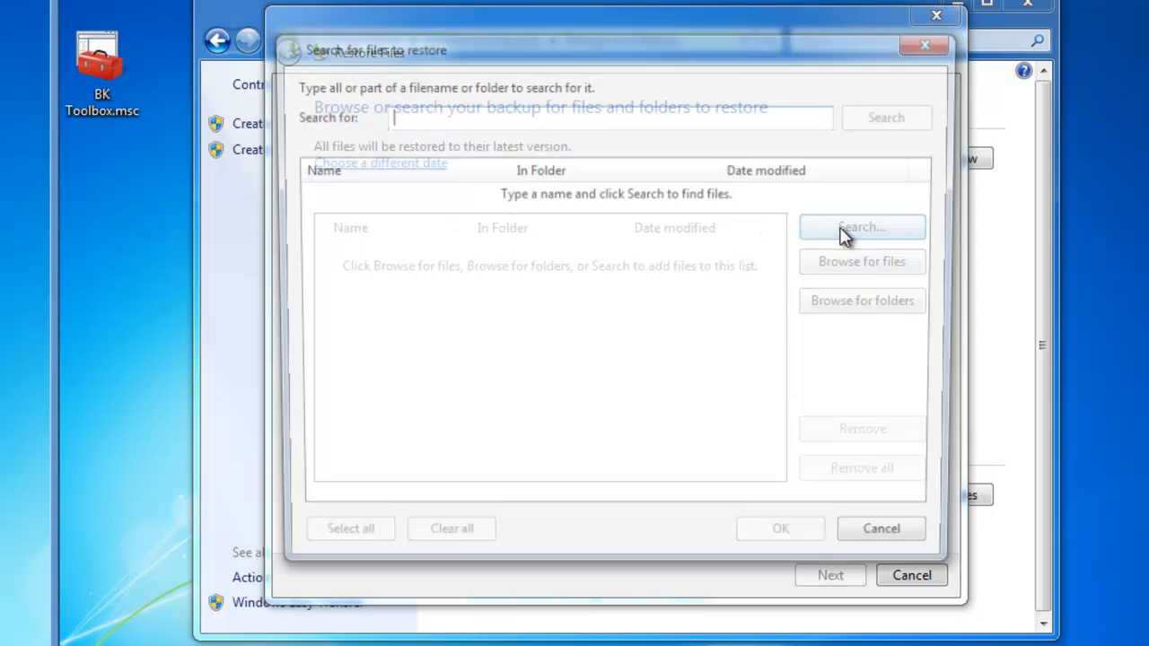
type("n")
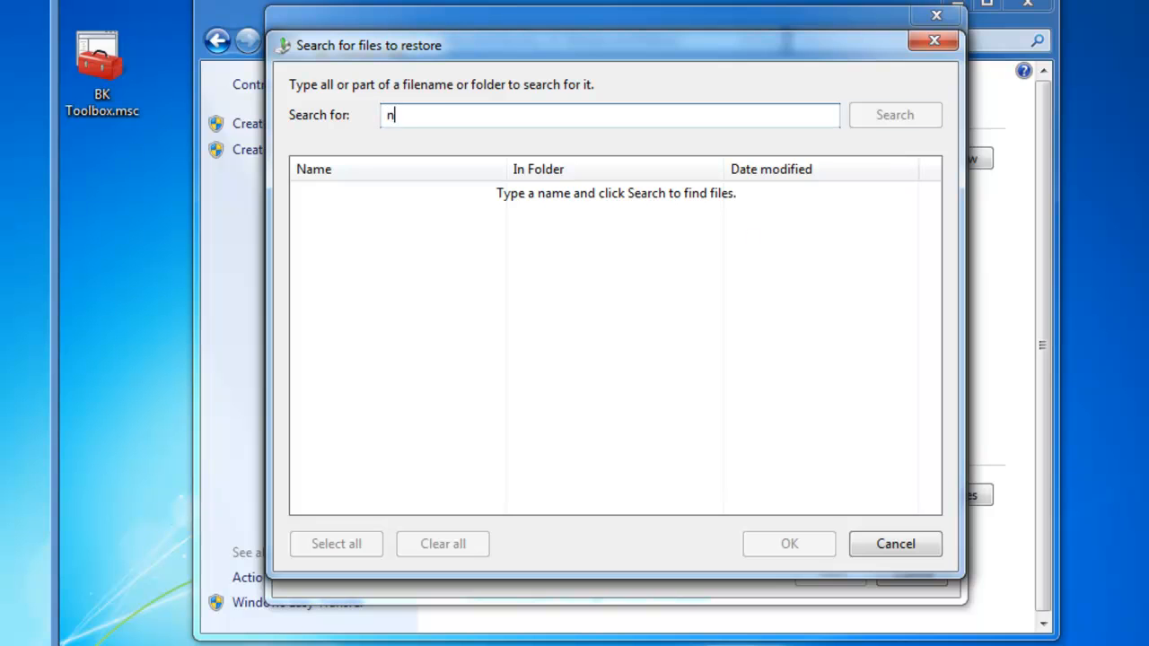
type("ewfile.ts")
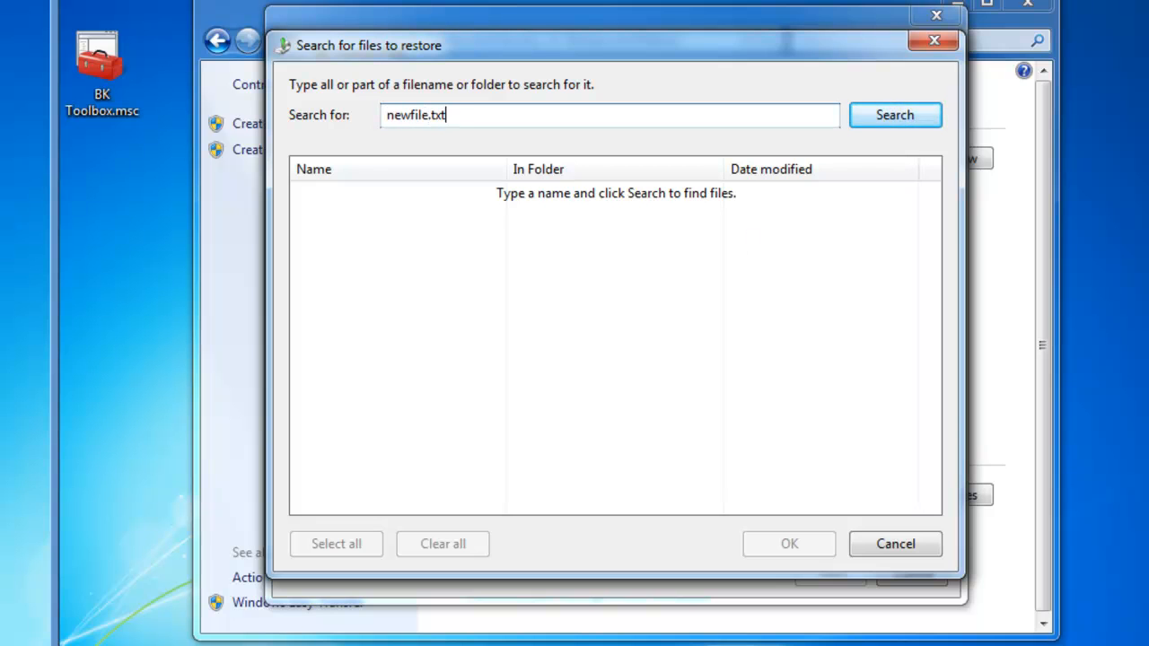
left_click(893, 115)
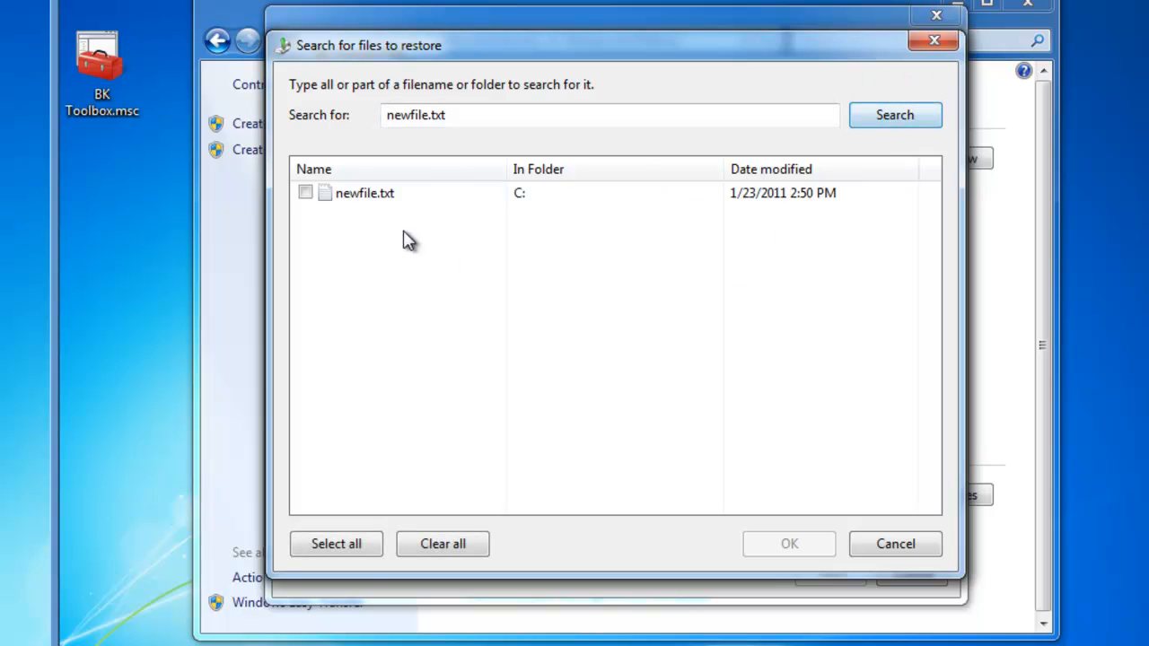
left_click(305, 192)
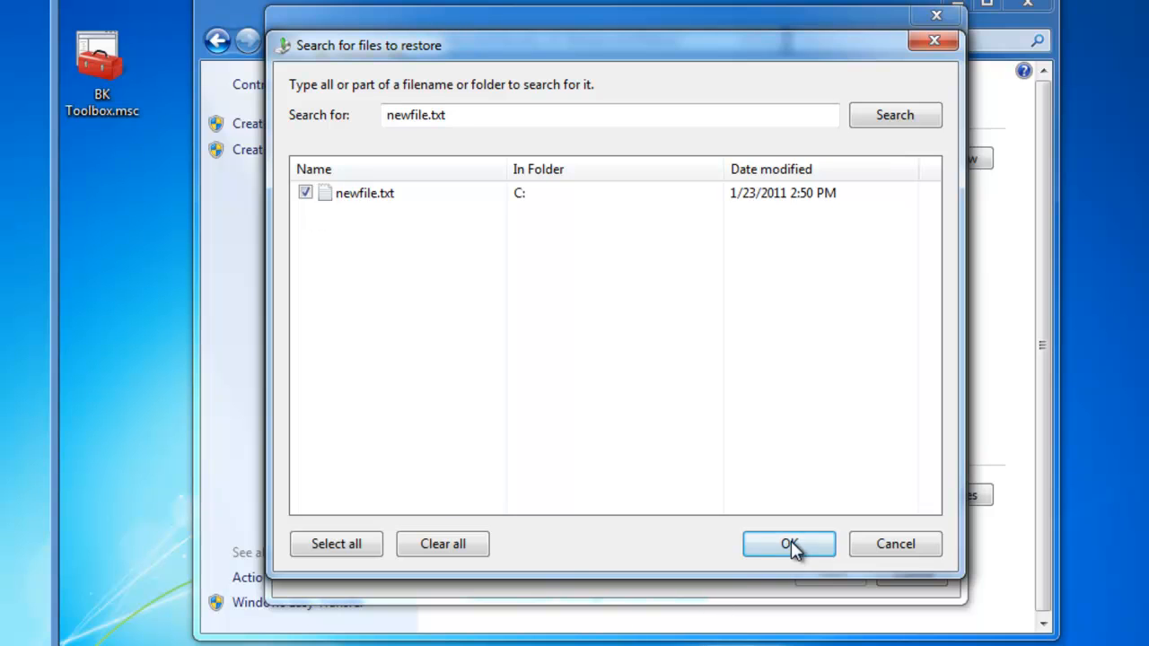
left_click(788, 544)
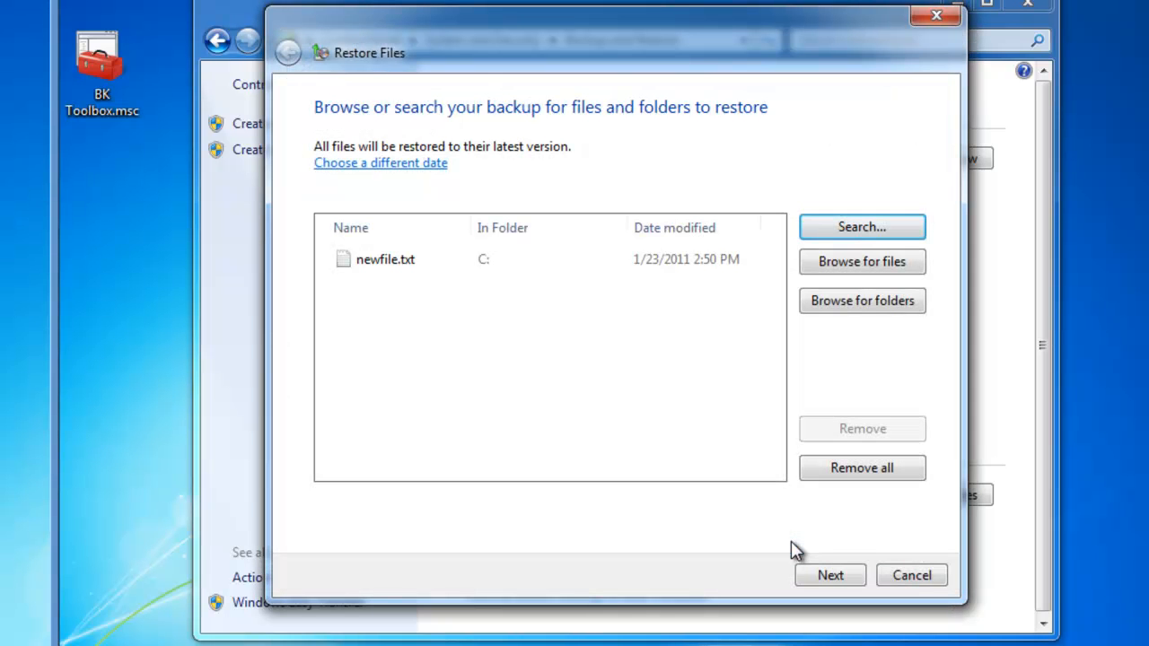
mouse_move(489, 374)
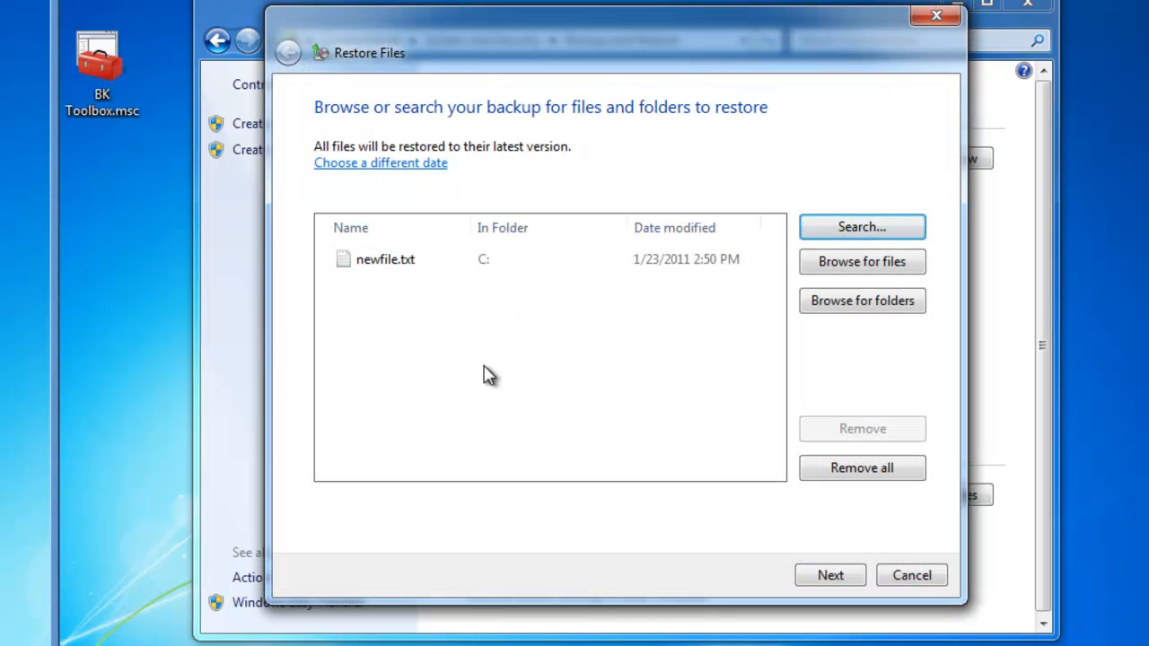
mouse_move(489, 162)
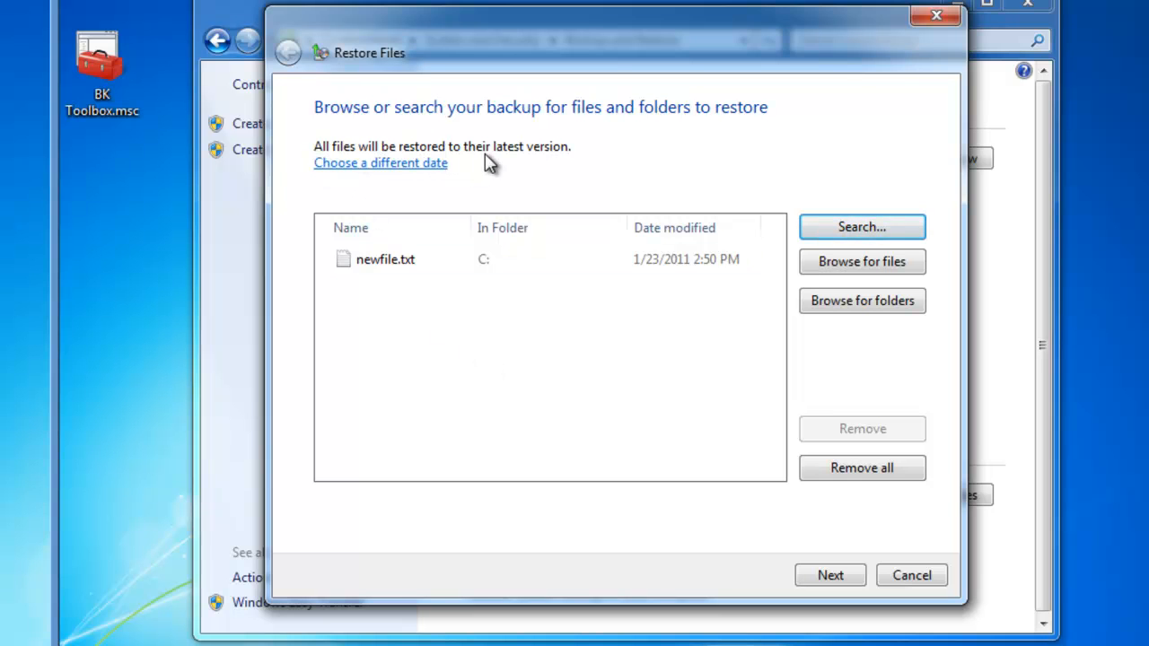
mouse_move(384, 289)
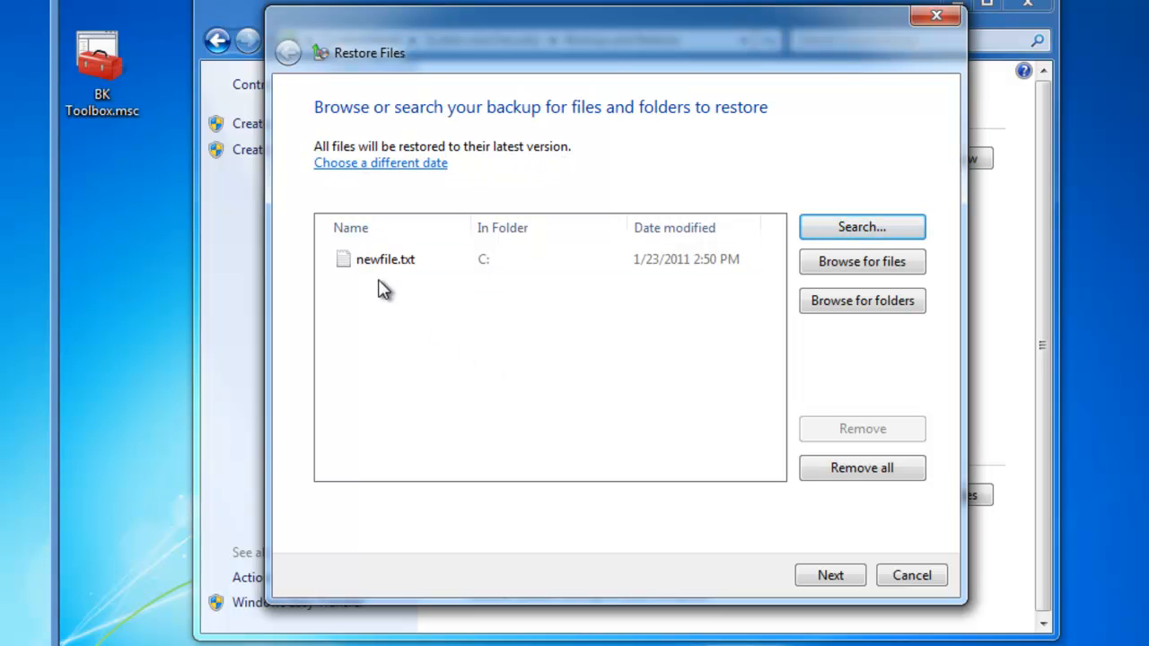
mouse_move(573, 371)
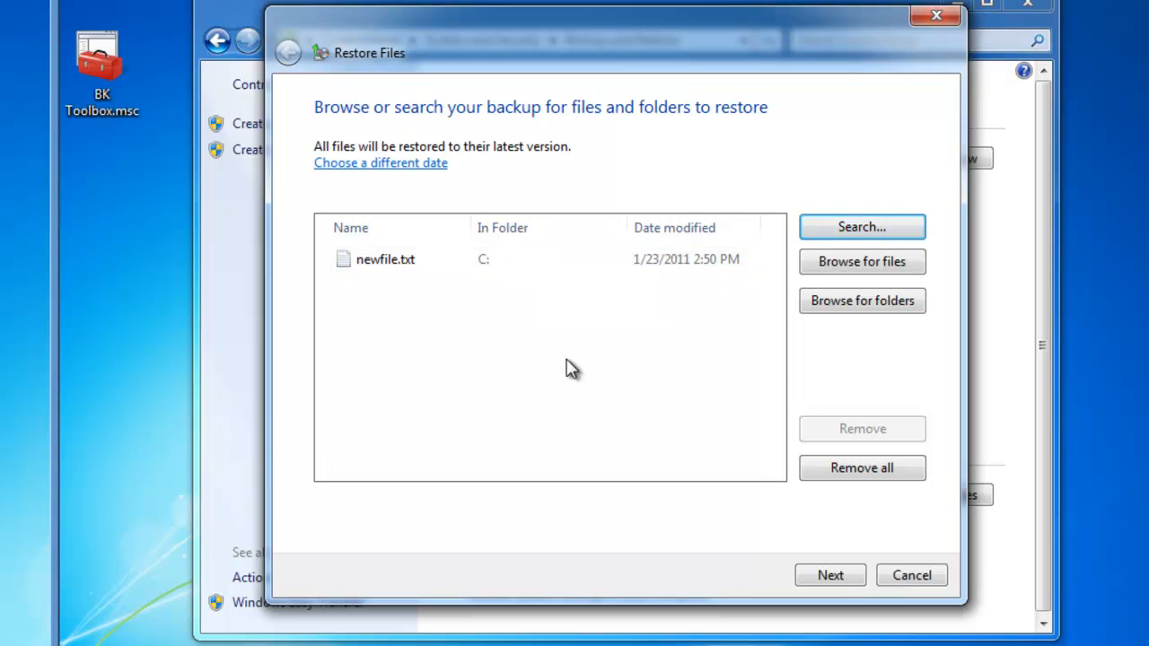
Step: Set the restore destination to a different location: the BK1 (X:) drive
left_click(829, 576)
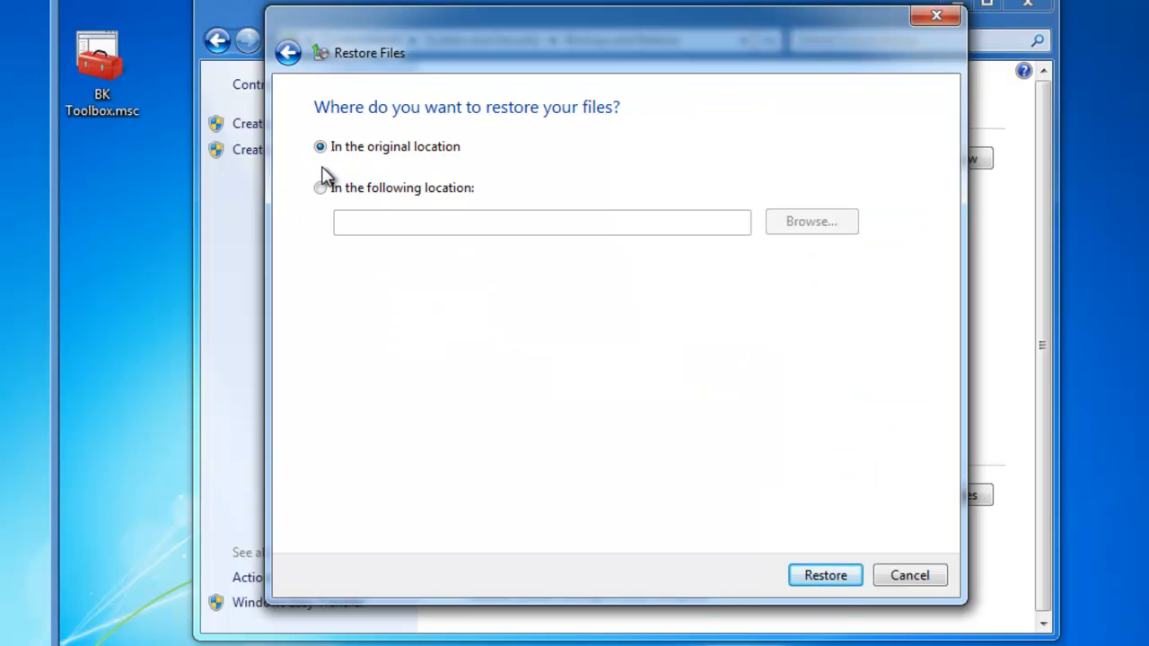
mouse_move(466, 166)
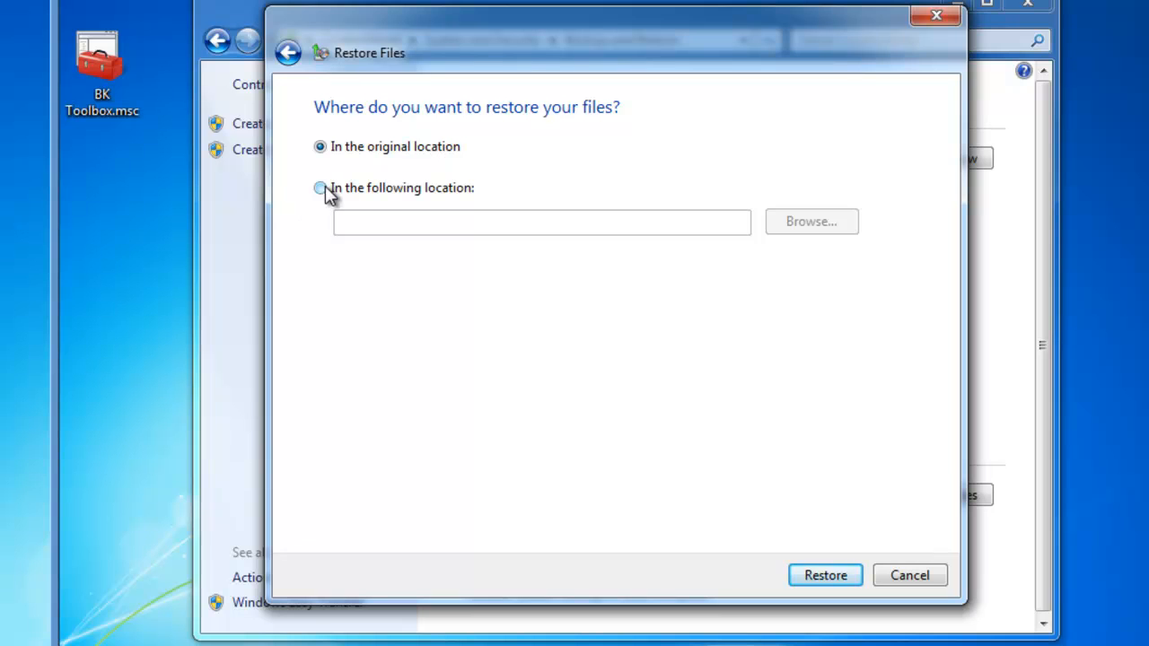
left_click(319, 188)
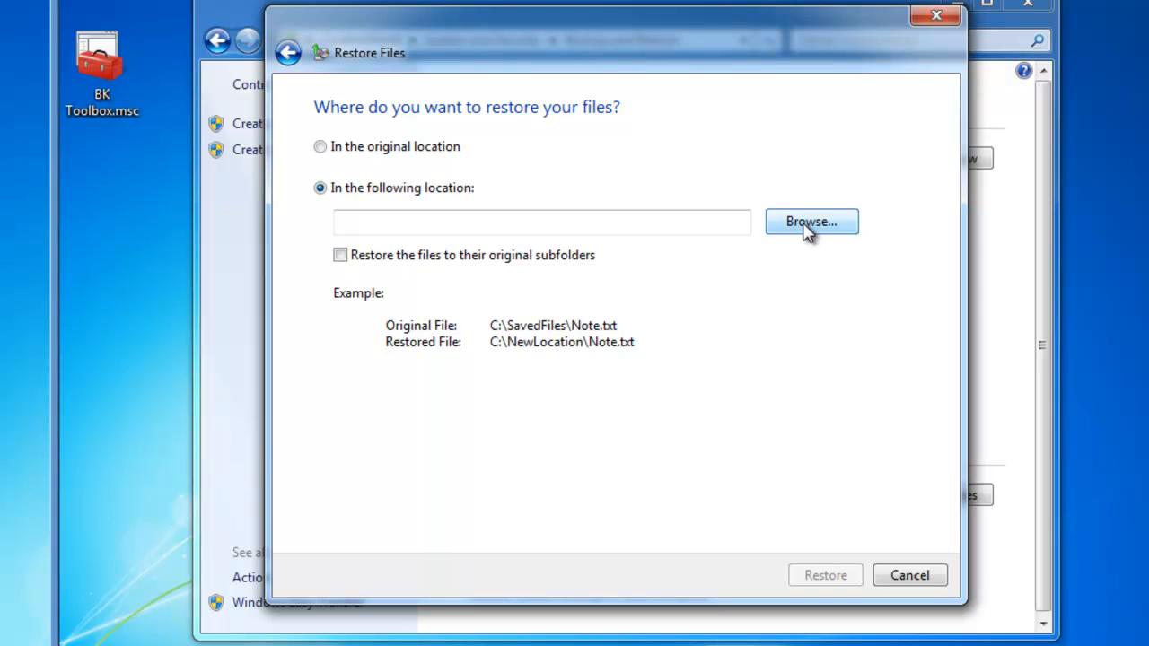
left_click(810, 221)
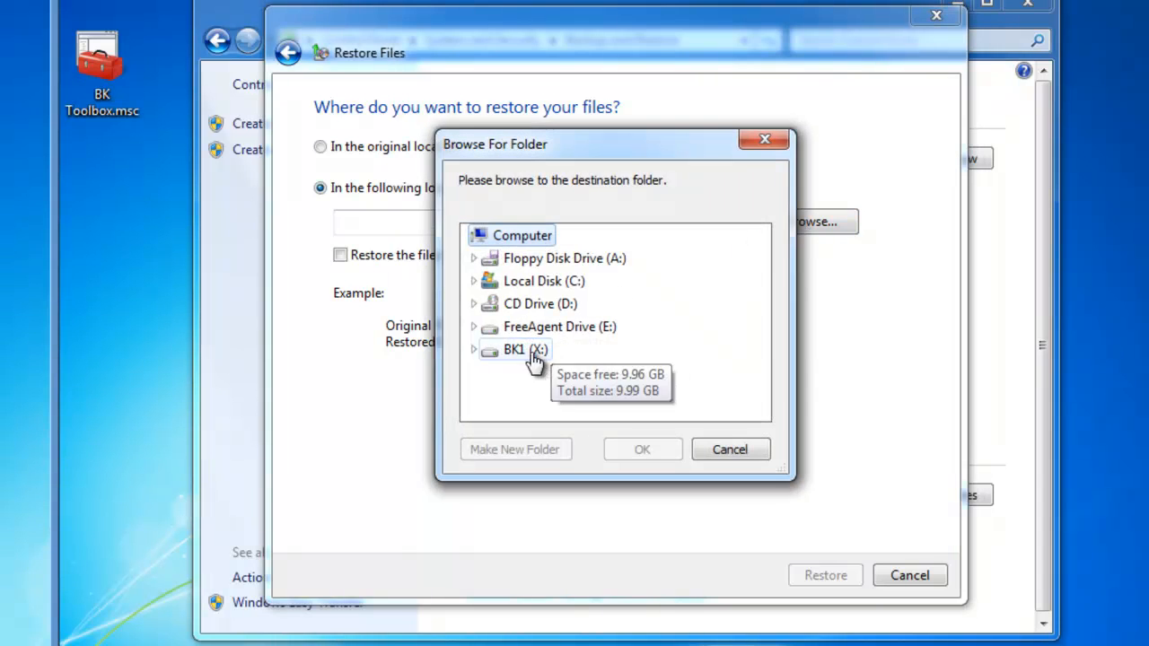
left_click(515, 350)
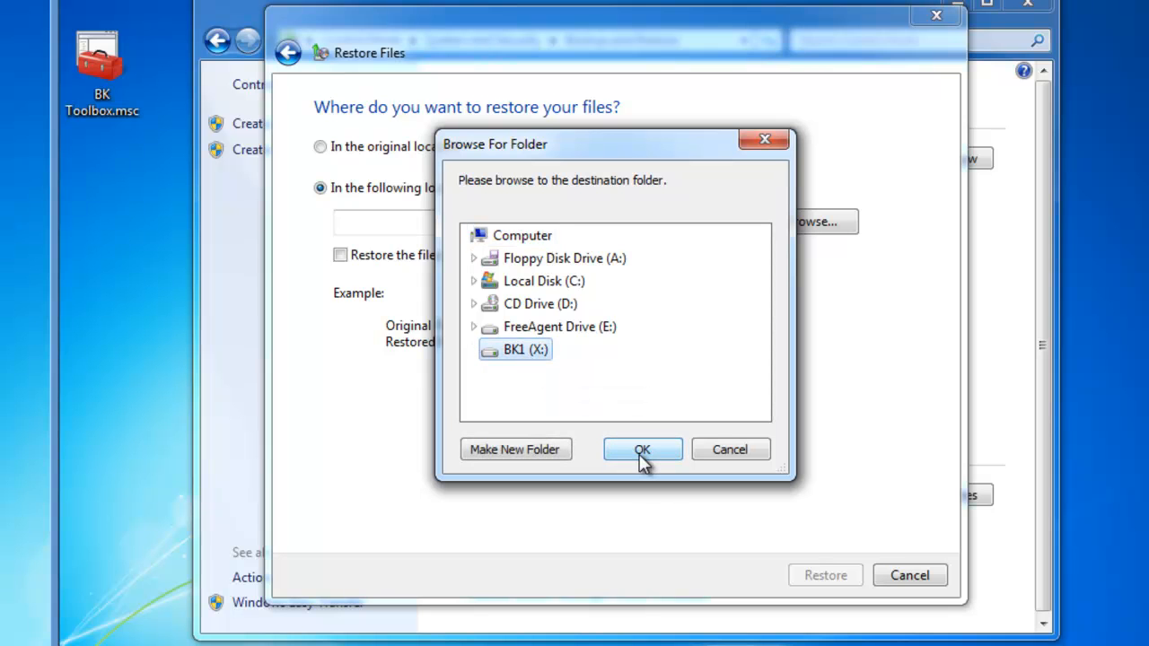
left_click(642, 449)
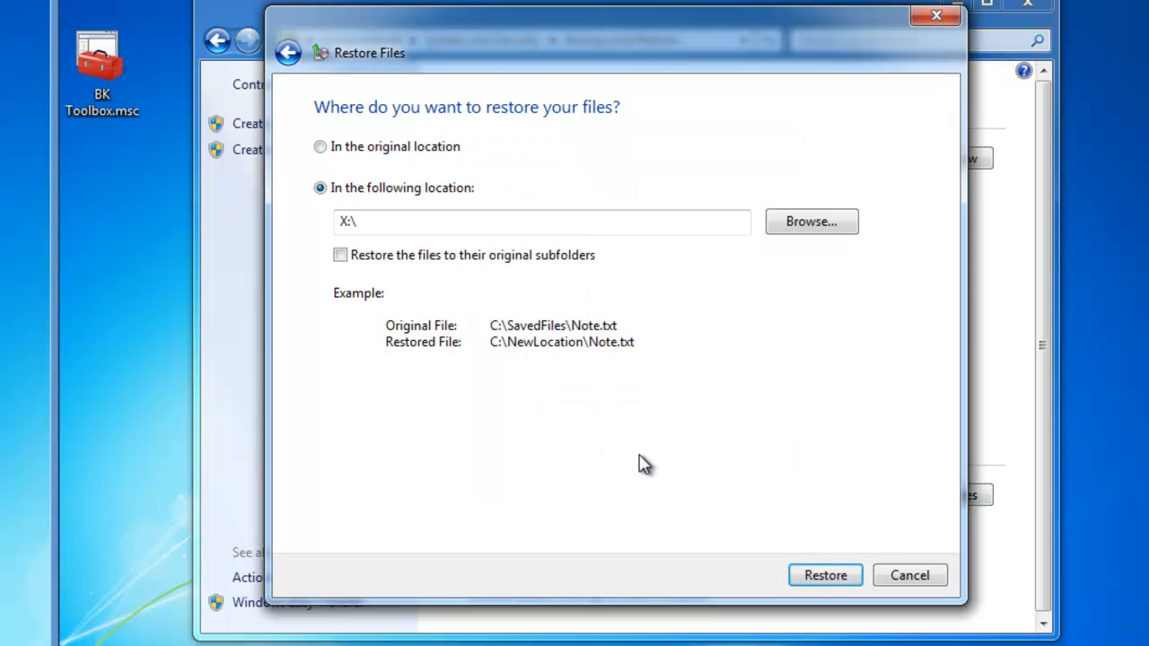
Step: Restore newfile.txt to X:, finish the wizard, and close Backup and Restore
left_click(823, 574)
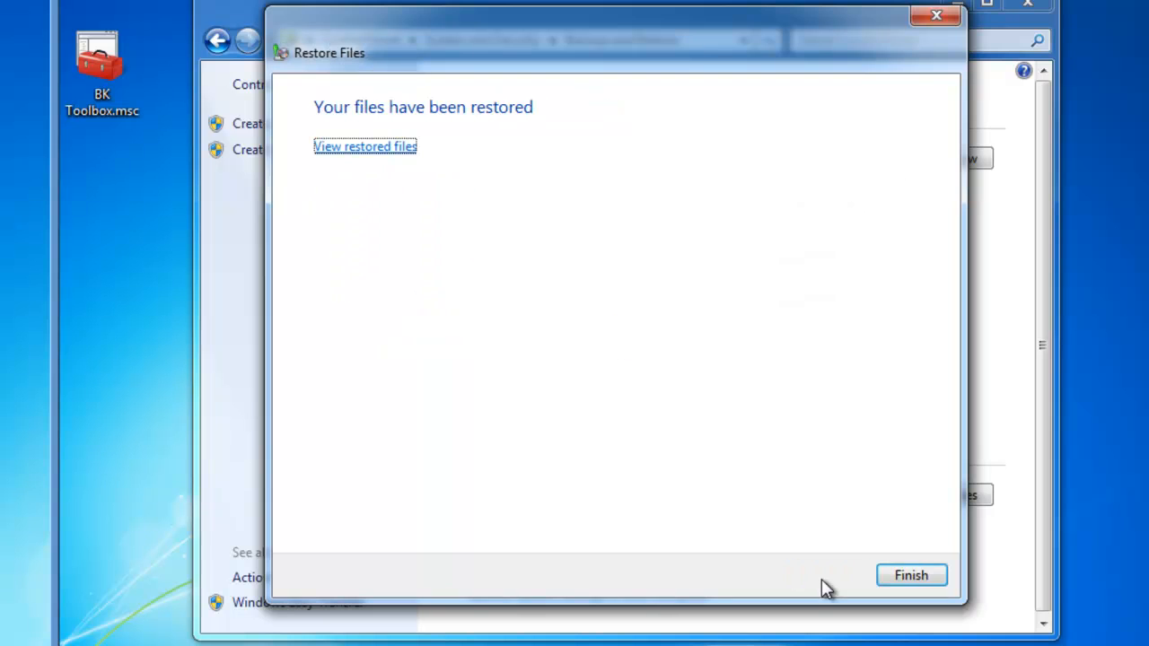
mouse_move(409, 130)
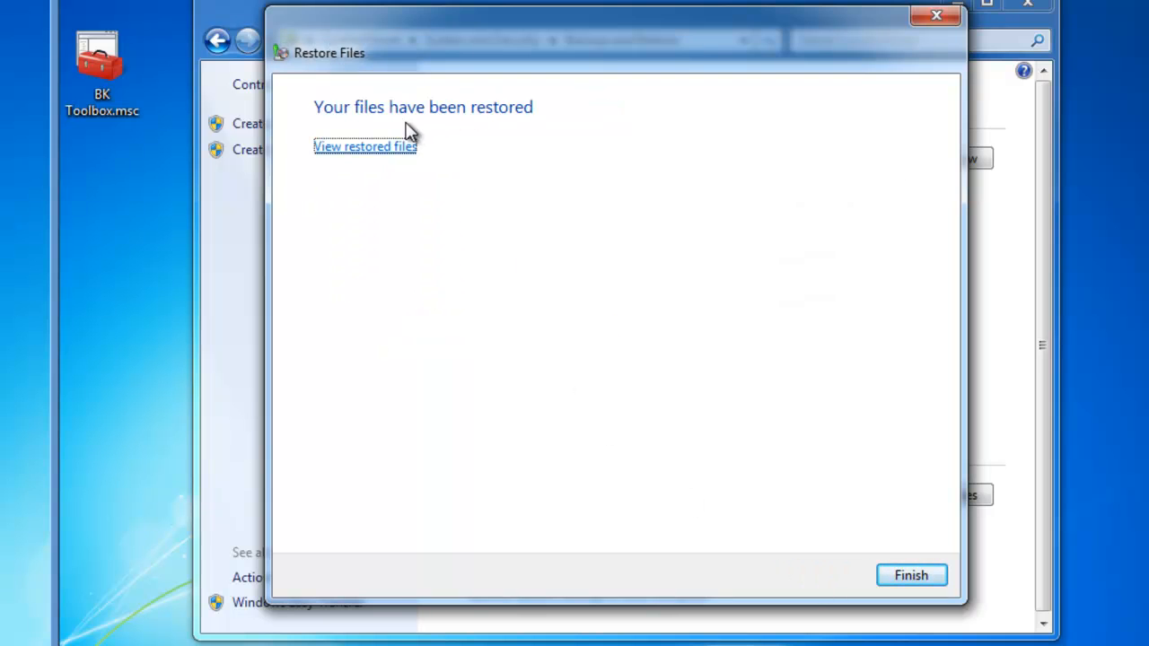
mouse_move(526, 126)
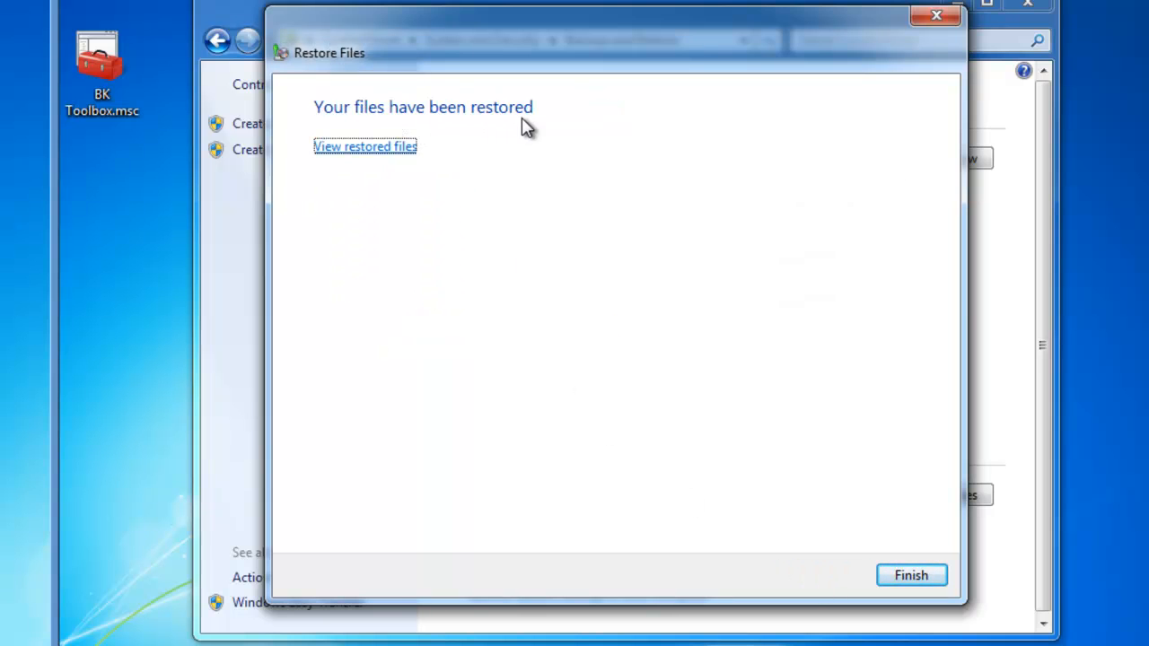
left_click(910, 574)
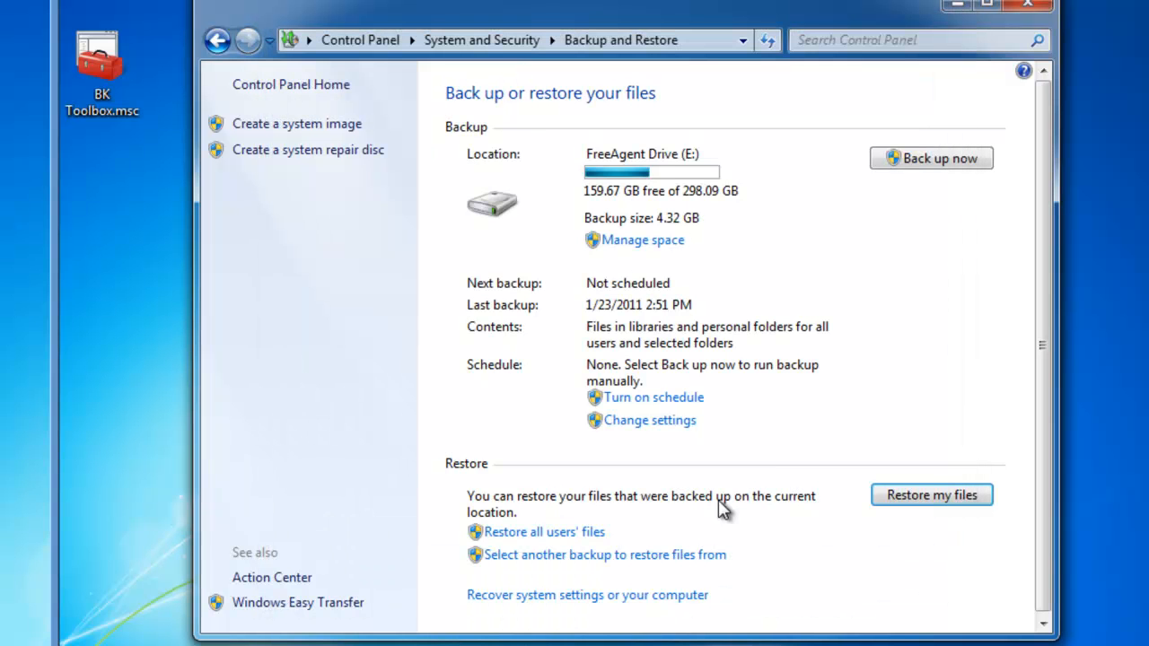
mouse_move(1048, 11)
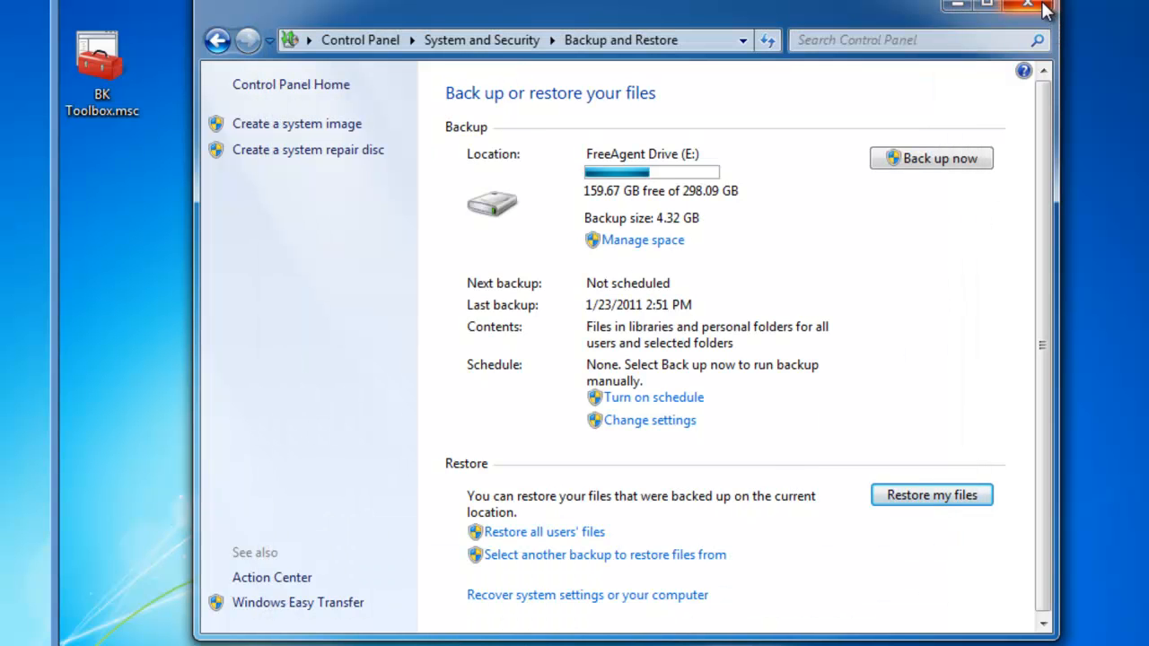
left_click(1027, 5)
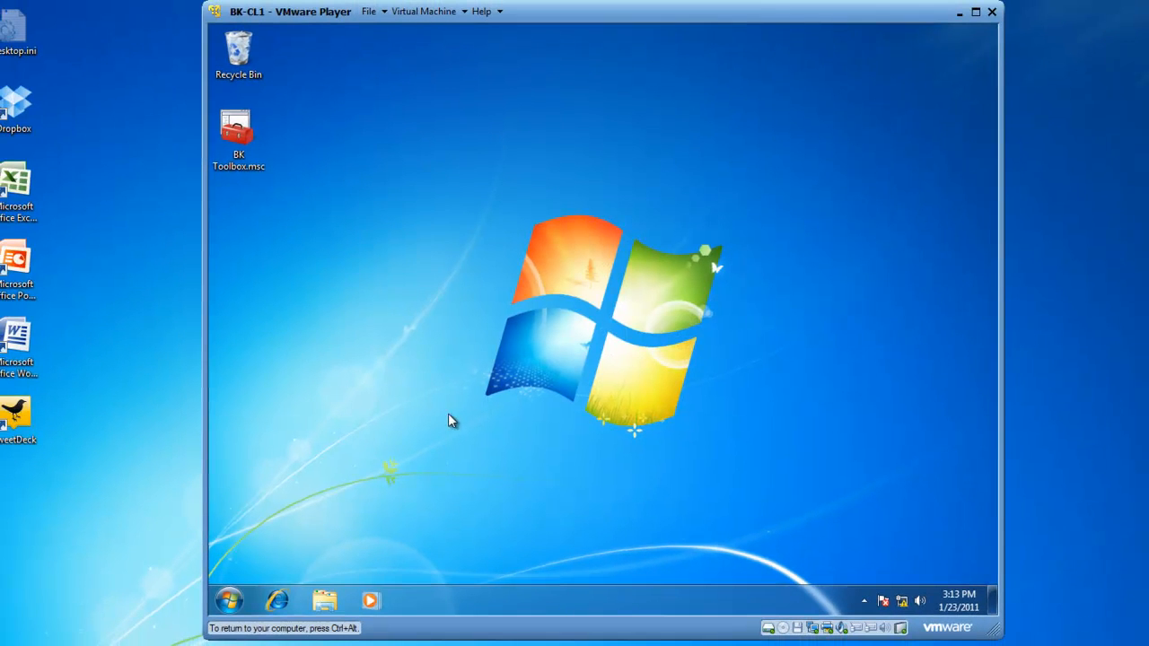
left_click(324, 600)
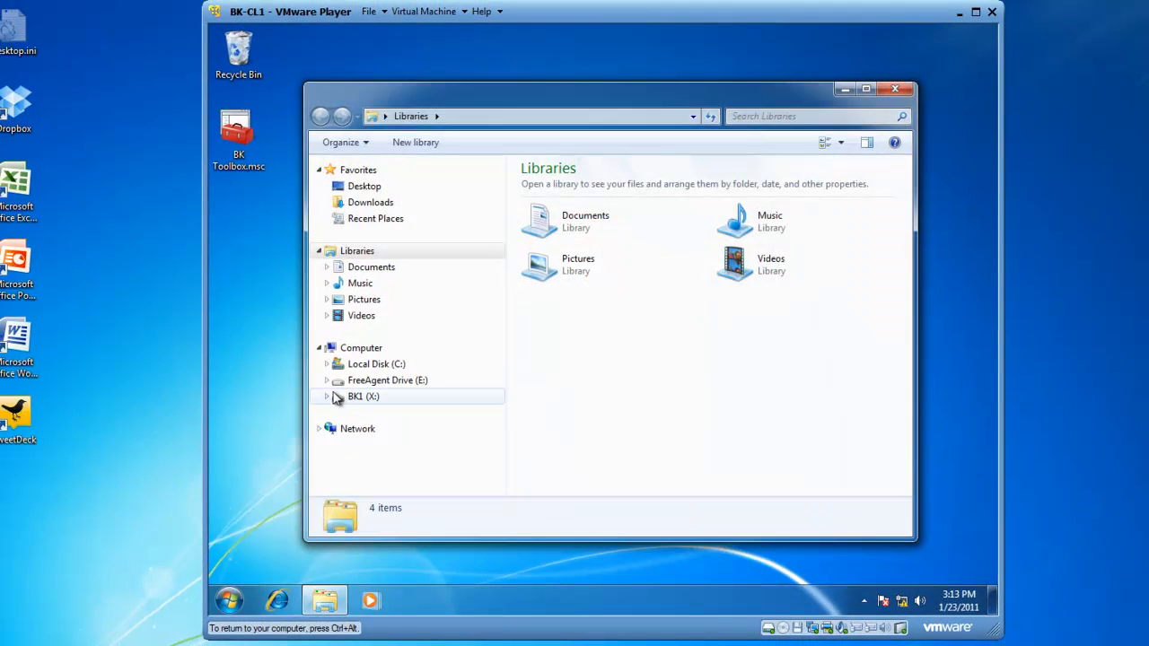
left_click(364, 396)
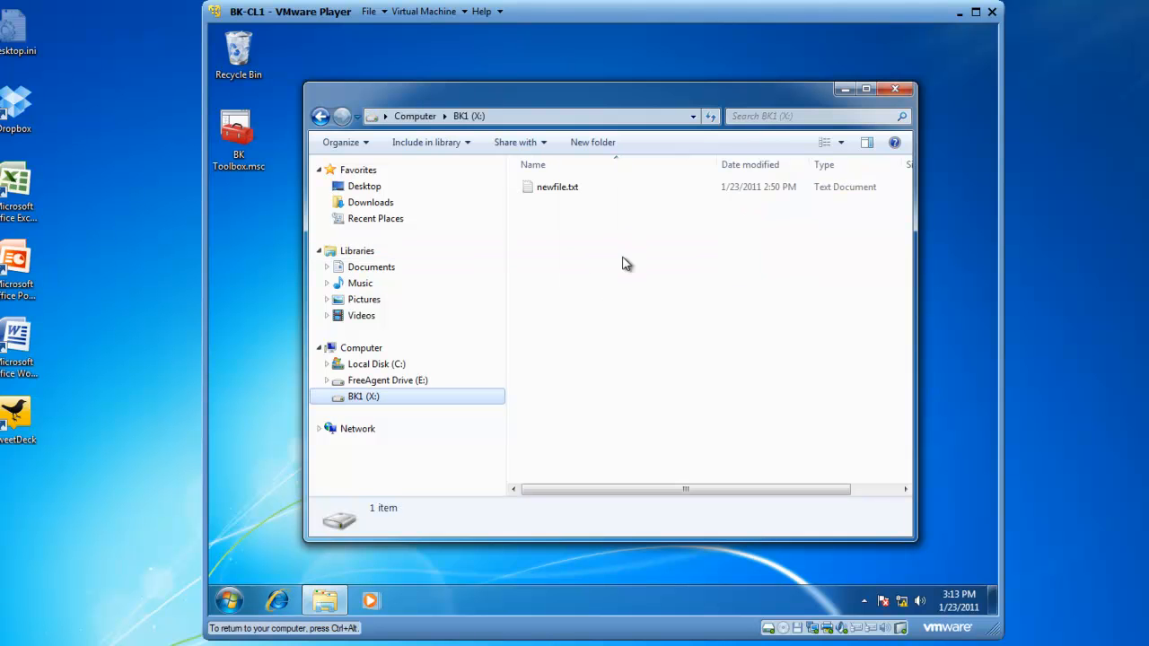
double_click(557, 186)
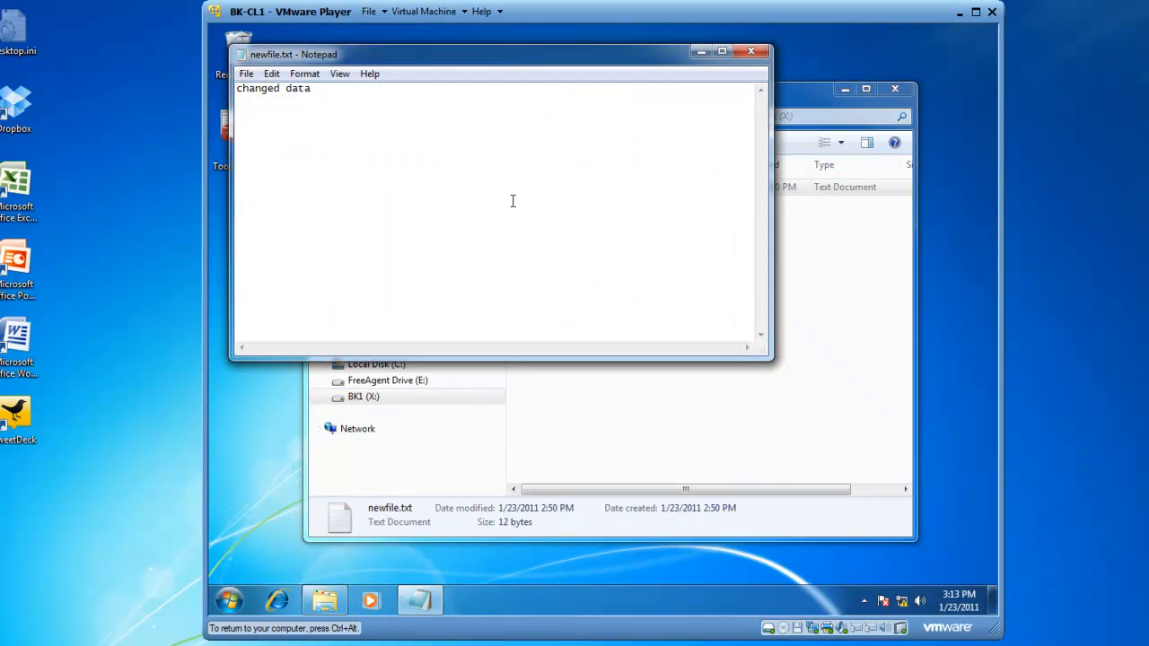
left_click(751, 51)
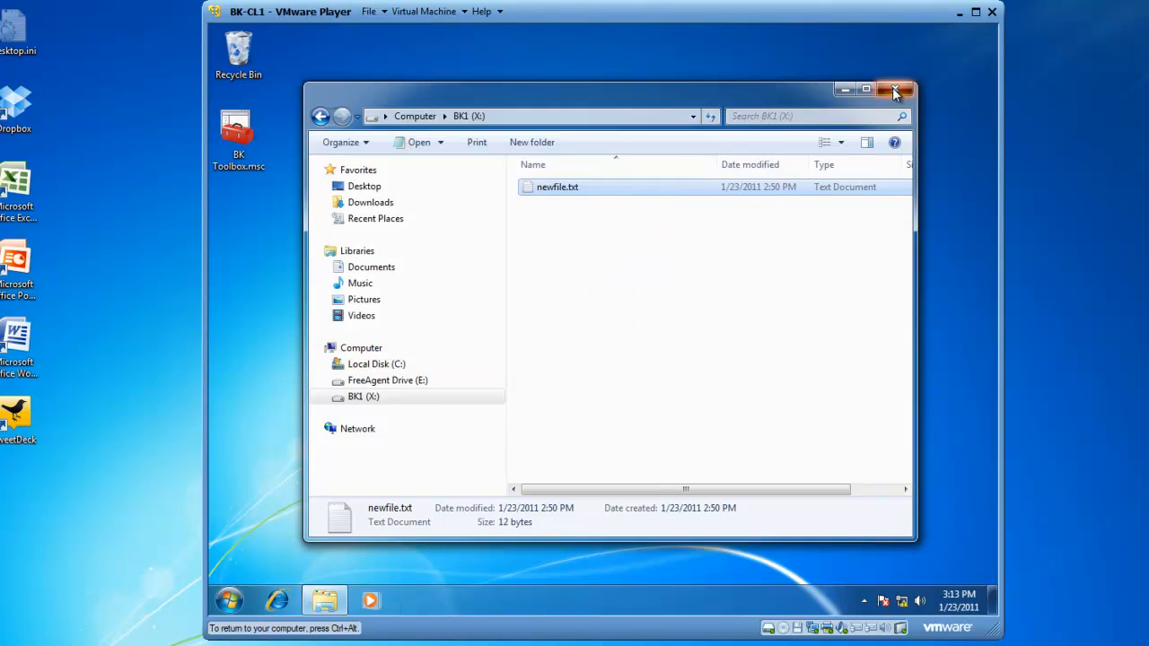
left_click(894, 89)
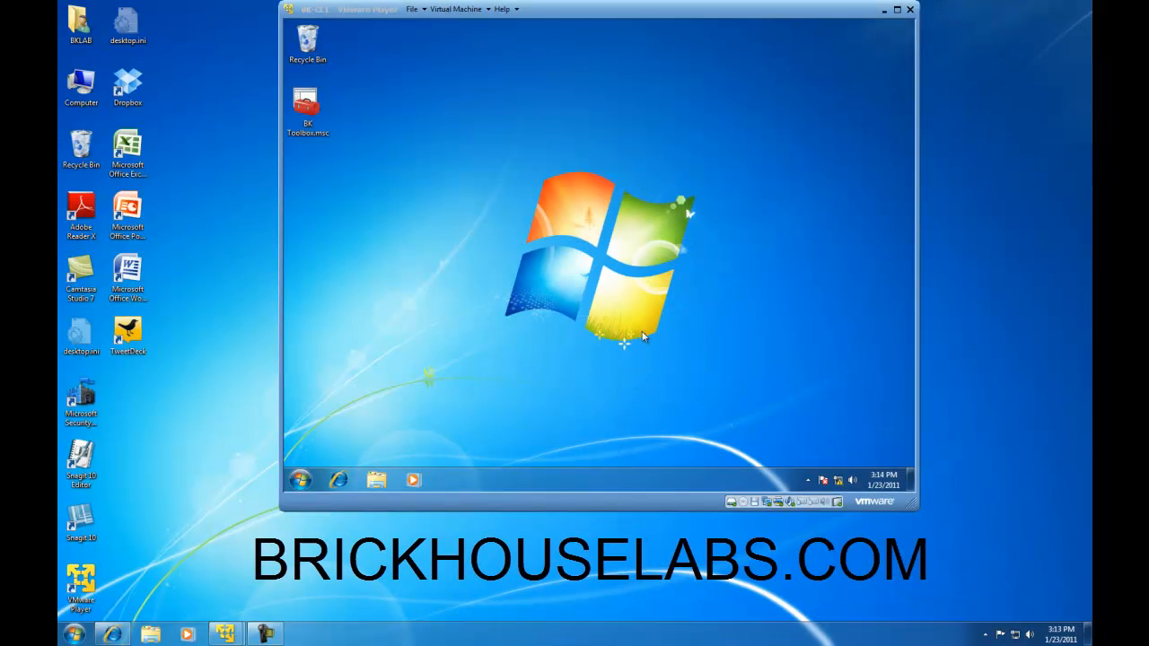
mouse_move(632, 334)
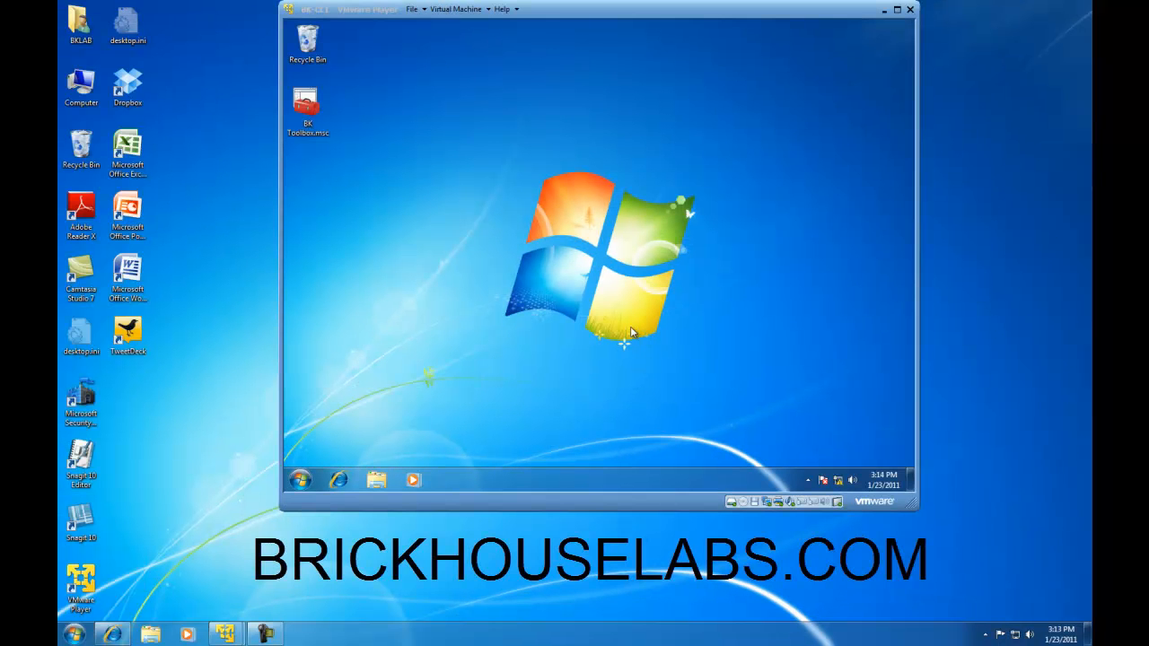